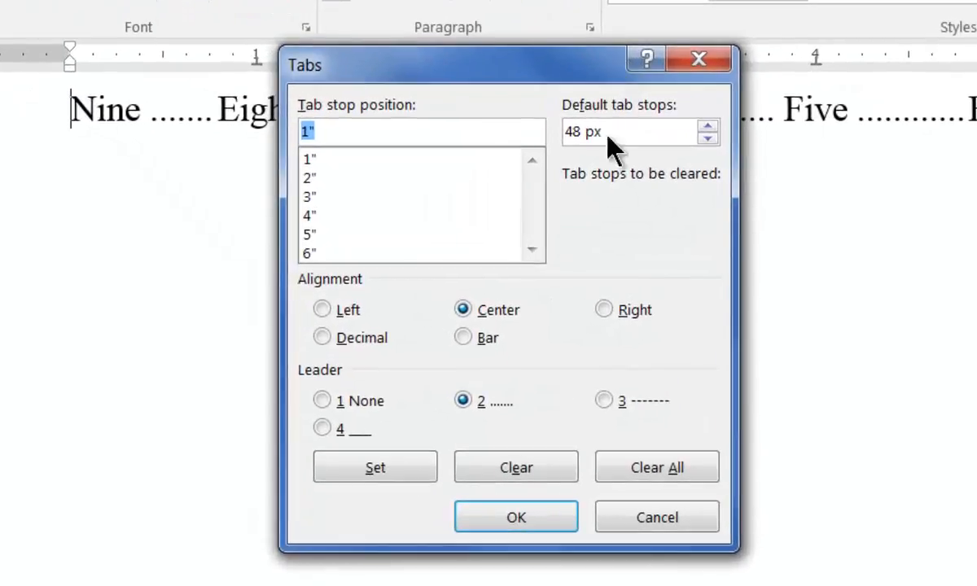
mouse_move(370, 181)
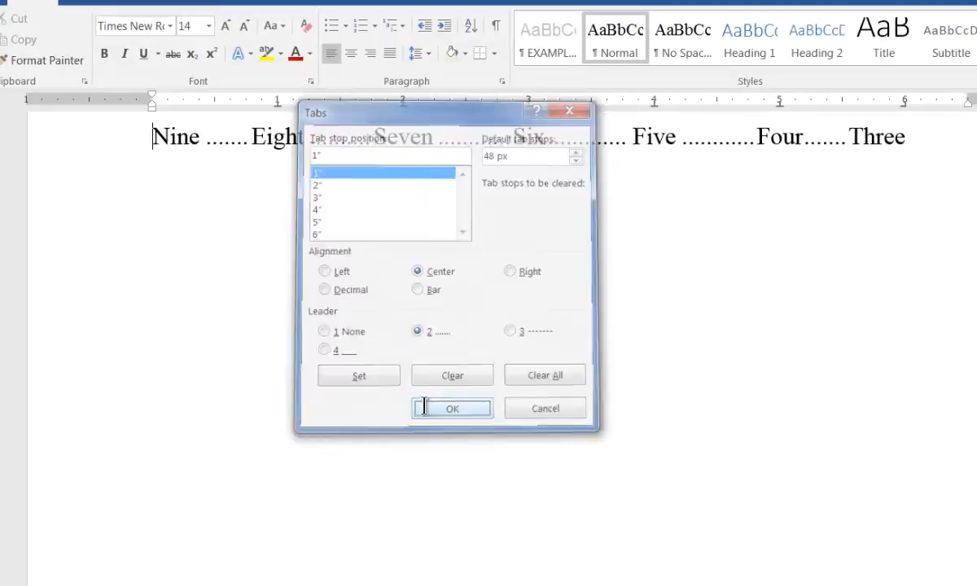
Confirm the centred tab stops with dot leader 2 on the Nine-to-Three line.
left_click(452, 408)
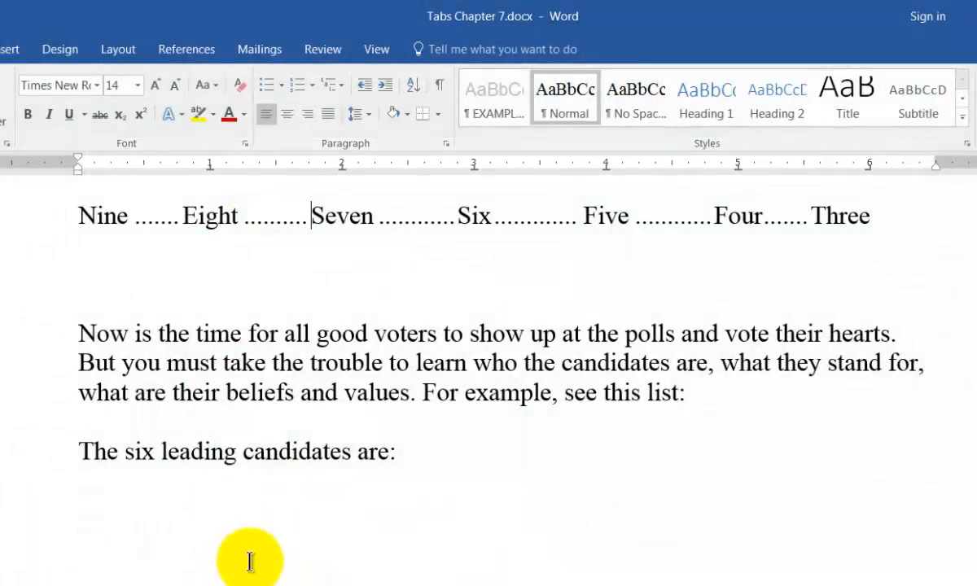
mouse_move(65, 215)
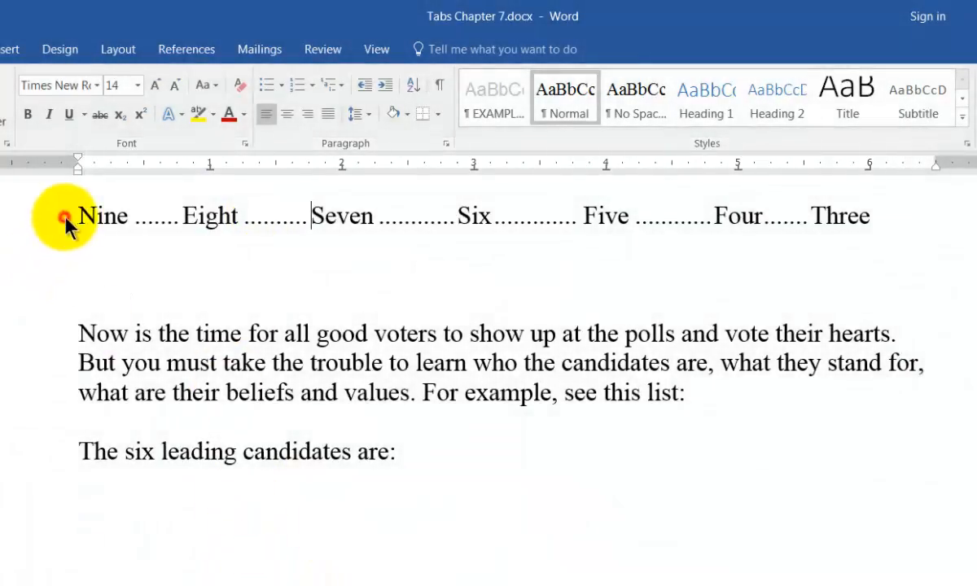
Copy the dotted Nine-to-Three line and paste it below 'The six leading candidates are:'.
key("ctrl+c")
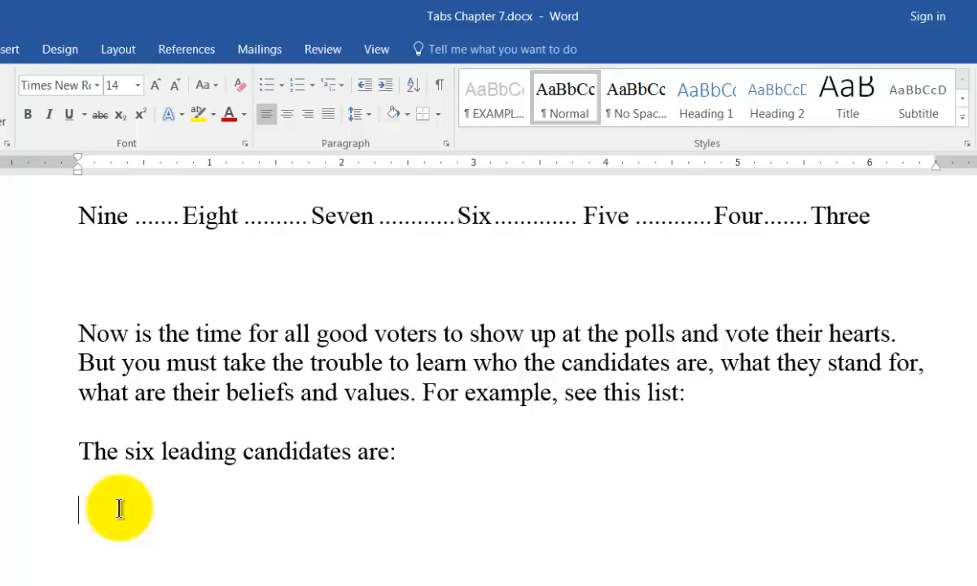
key("ctrl+v")
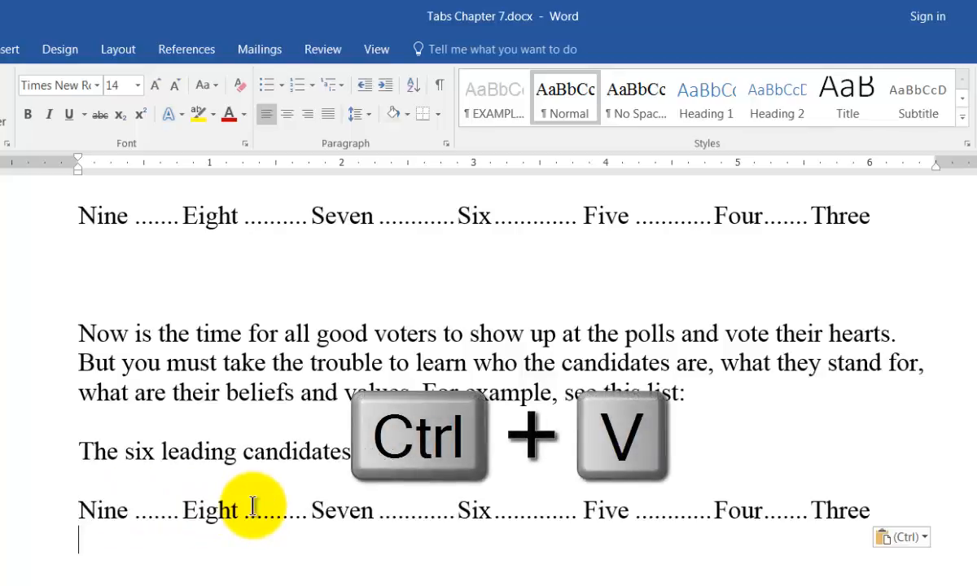
key("ctrl+v")
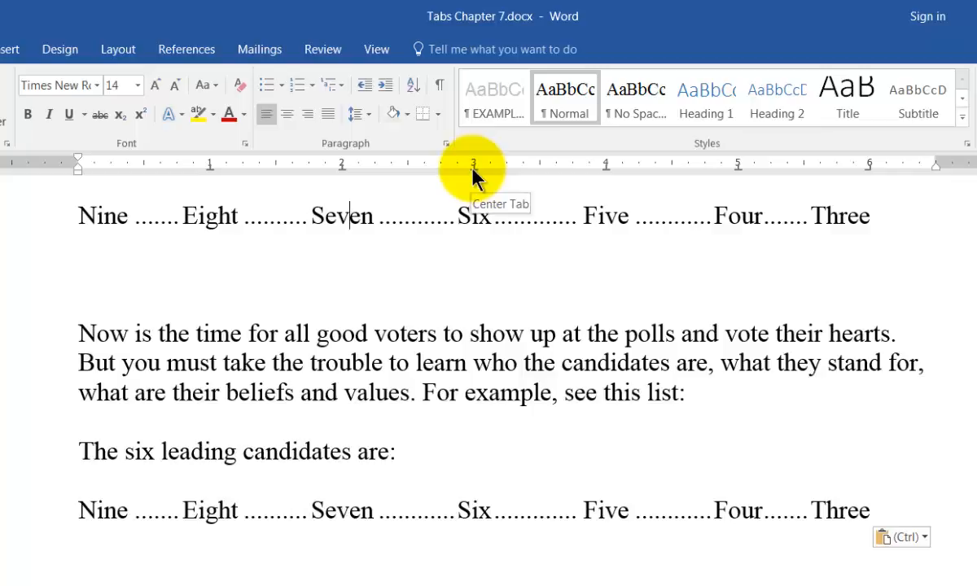
Open the Tabs dialog from the ruler and mark all tab stops for clearing.
double_click(472, 164)
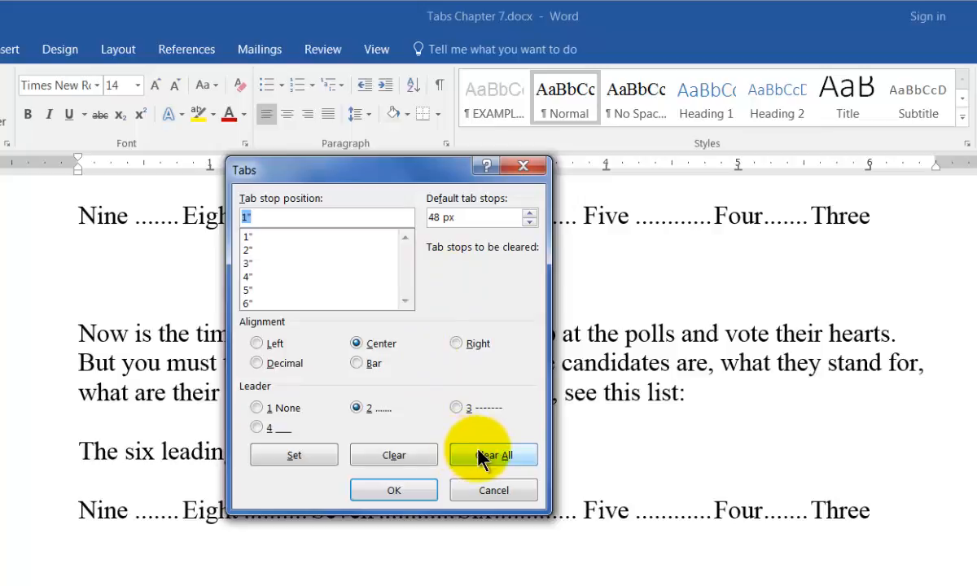
left_click(494, 455)
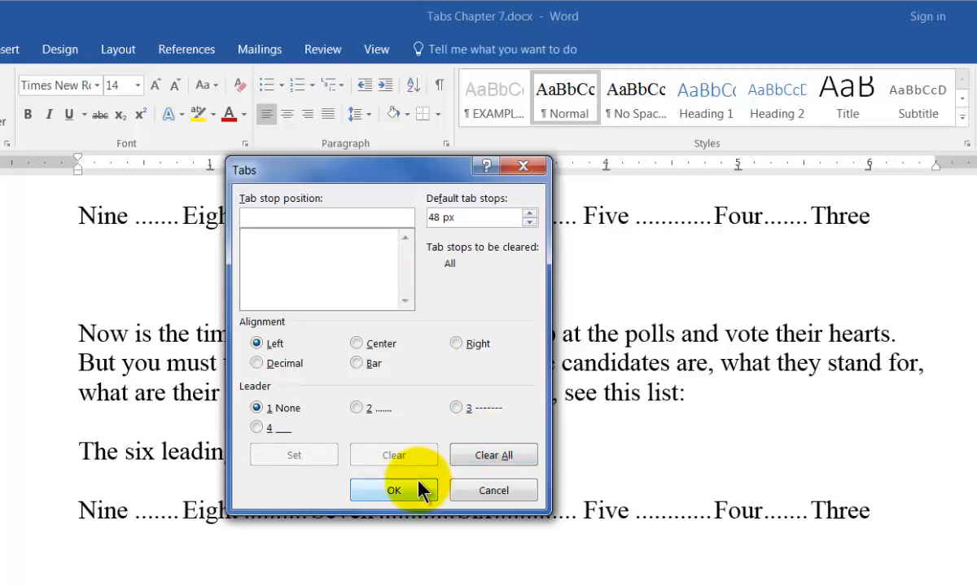